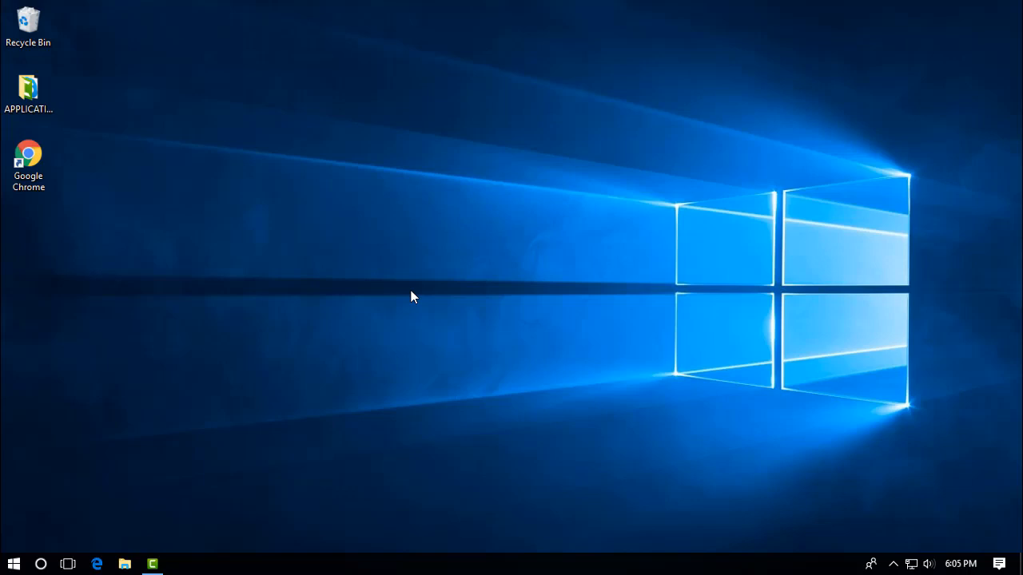
{"action": "mouse_move", "coordinate": [236, 212]}
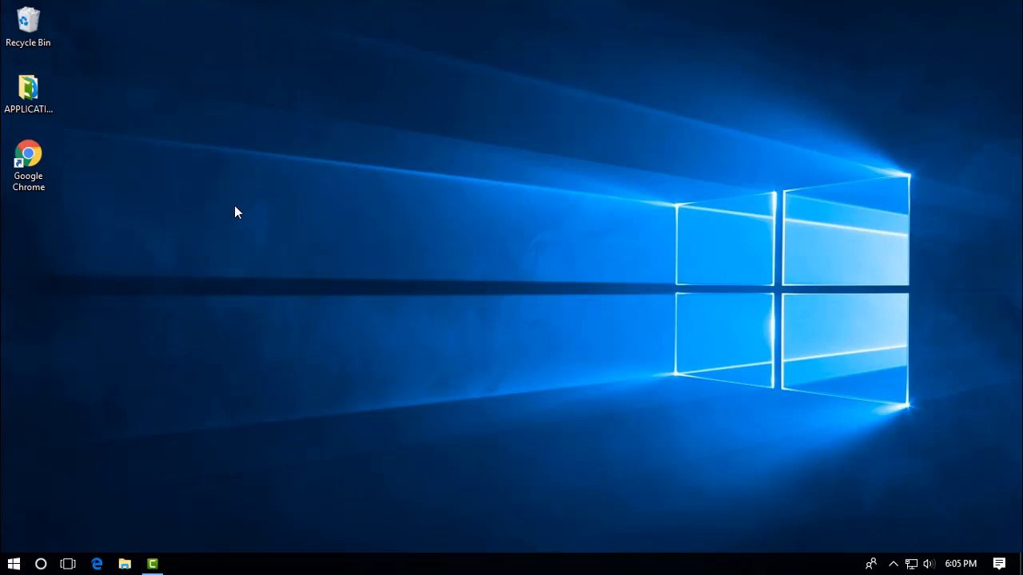
{"action": "mouse_move", "coordinate": [110, 186]}
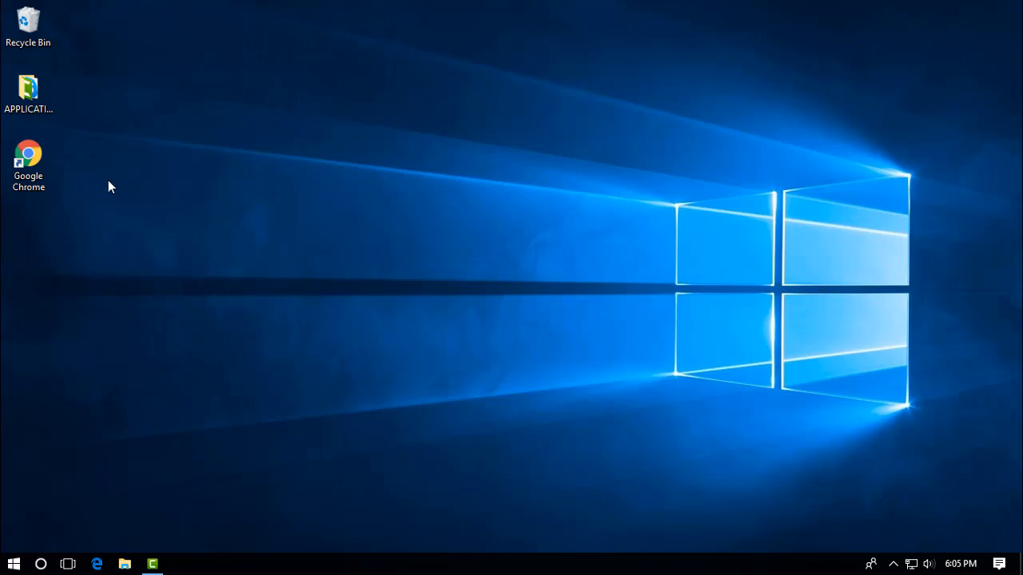
{"action": "mouse_move", "coordinate": [47, 174]}
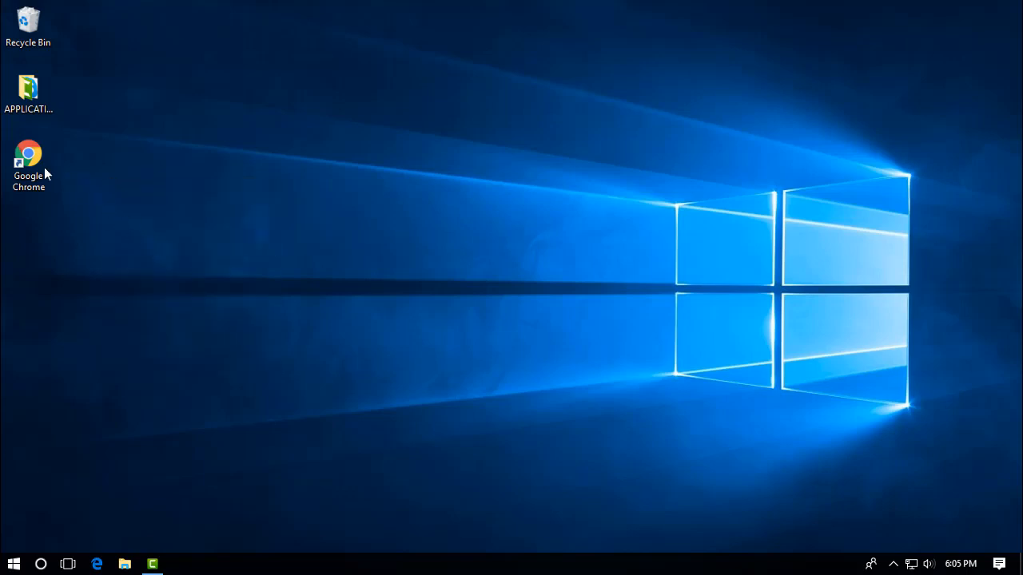
Launch Chrome and search Google for 'canon eos digital info' using the suggestion list
{"action": "double_click", "coordinate": [28, 164]}
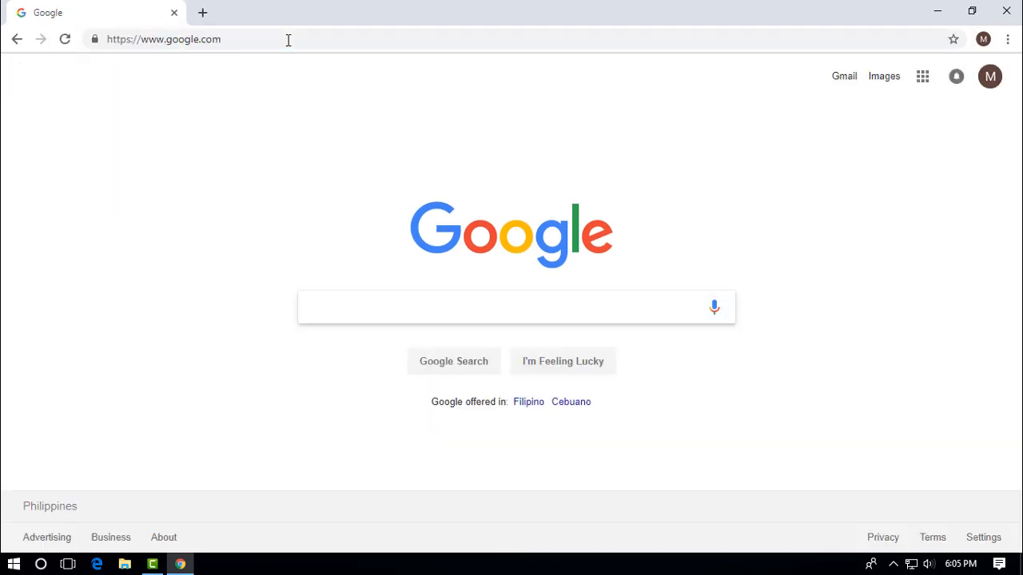
{"action": "left_click", "coordinate": [515, 307]}
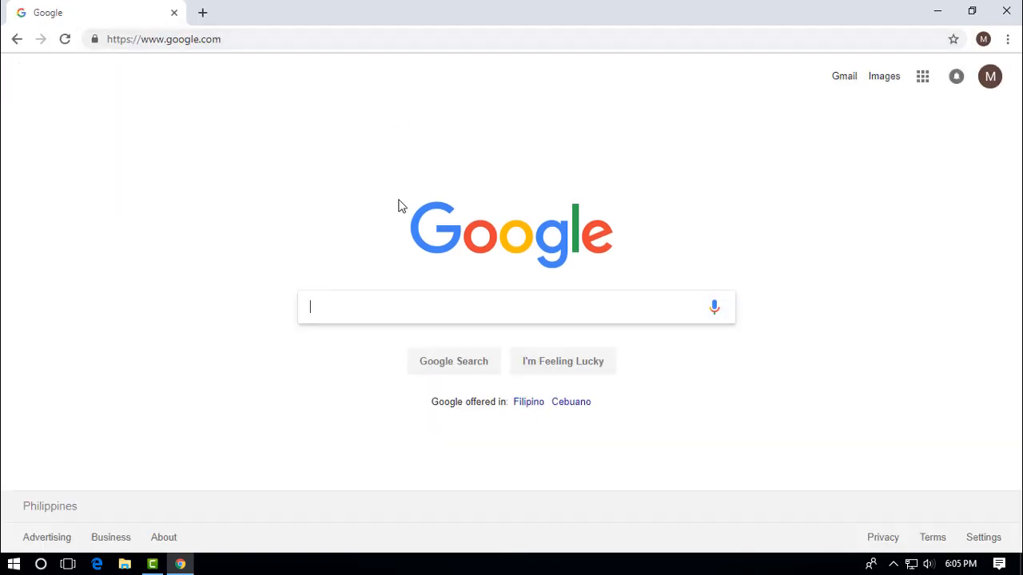
{"action": "left_click", "coordinate": [516, 307]}
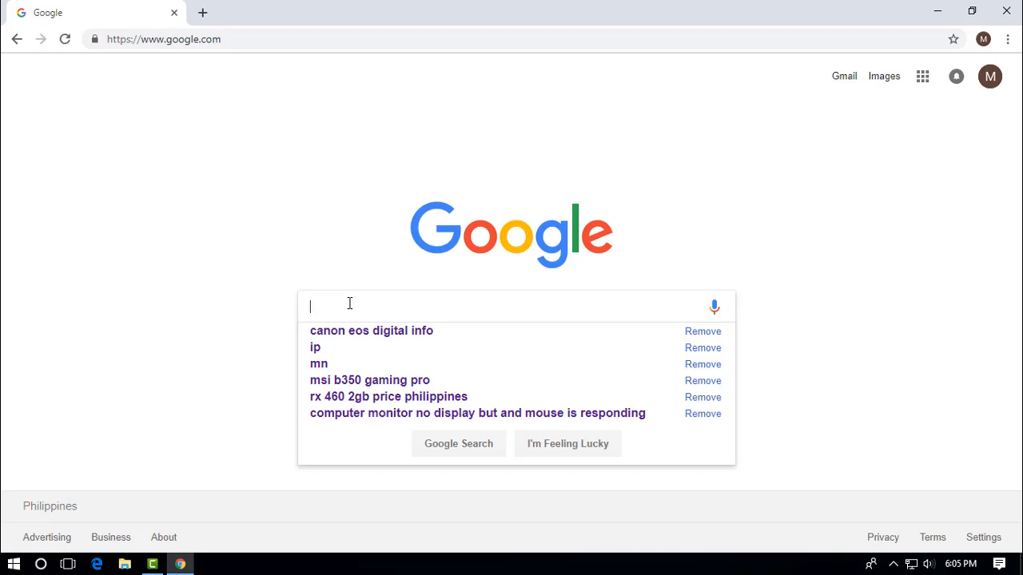
{"action": "type", "text": "canon"}
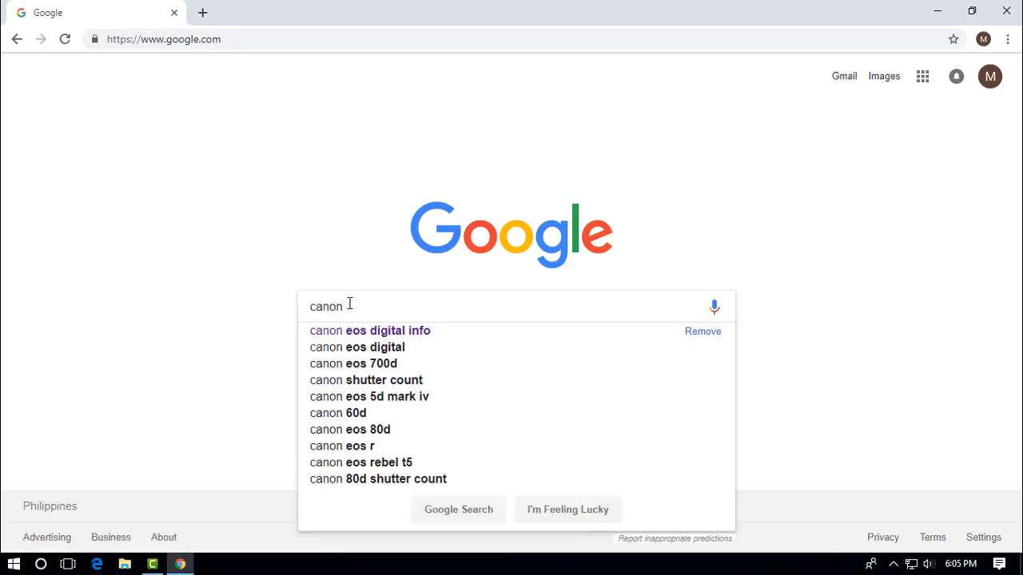
{"action": "type", "text": "e"}
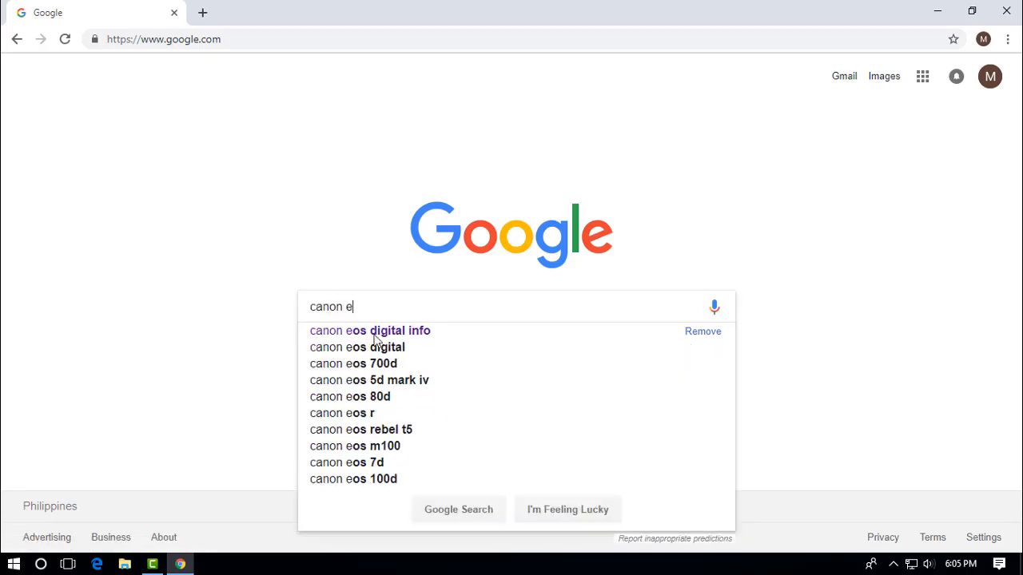
{"action": "left_click", "coordinate": [370, 331]}
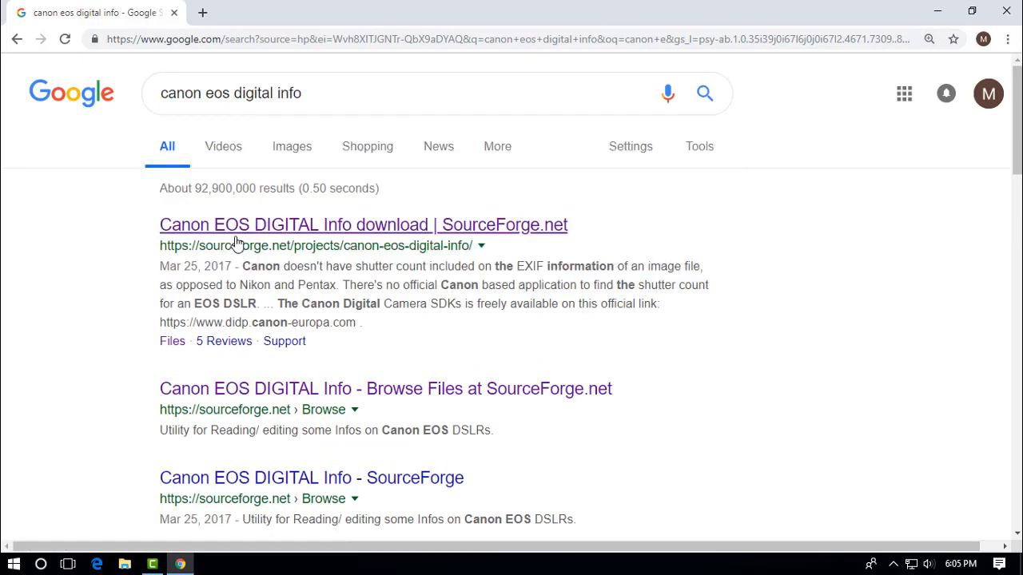
{"action": "mouse_move", "coordinate": [243, 231]}
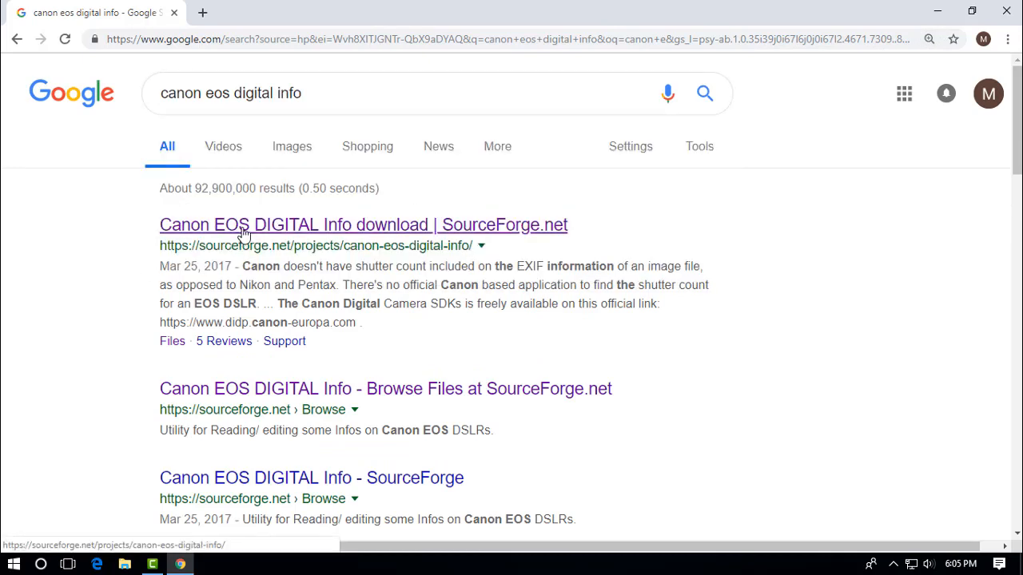
Download the Canon EOS DIGITAL Info zip from SourceForge and launch CanonEosDigitalInfo.exe from it
{"action": "left_click", "coordinate": [363, 225]}
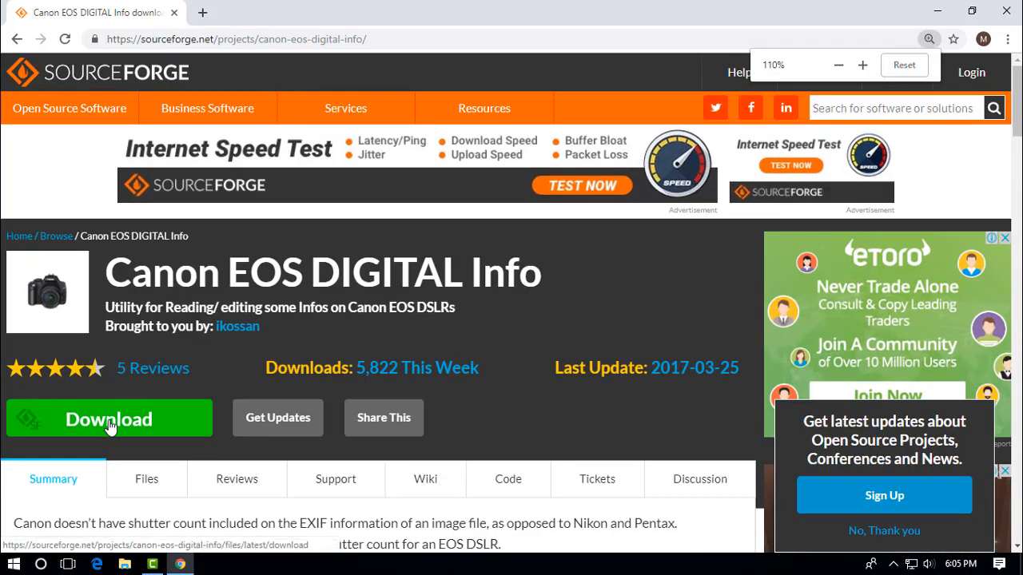
{"action": "left_click", "coordinate": [108, 418]}
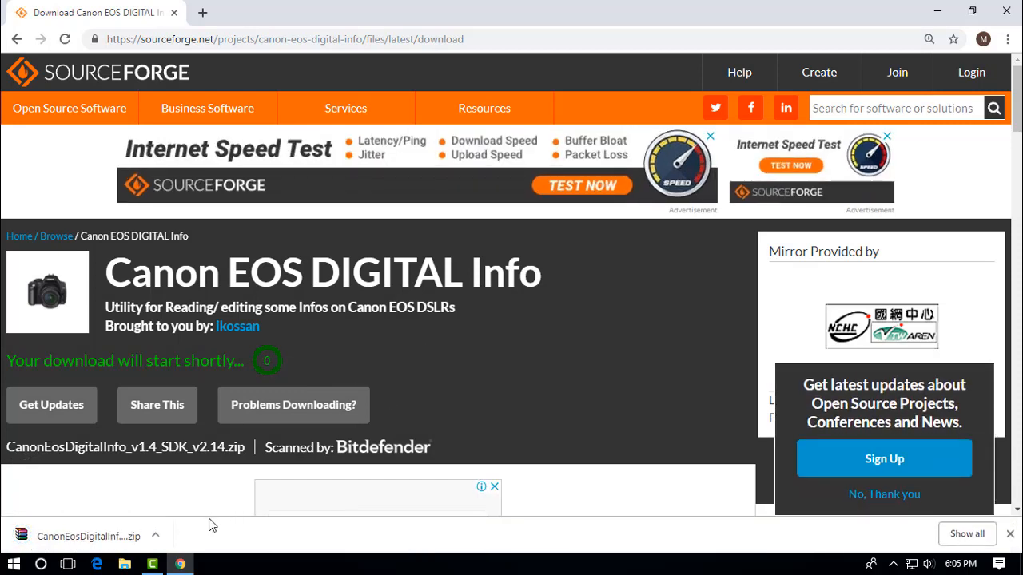
{"action": "mouse_move", "coordinate": [161, 530]}
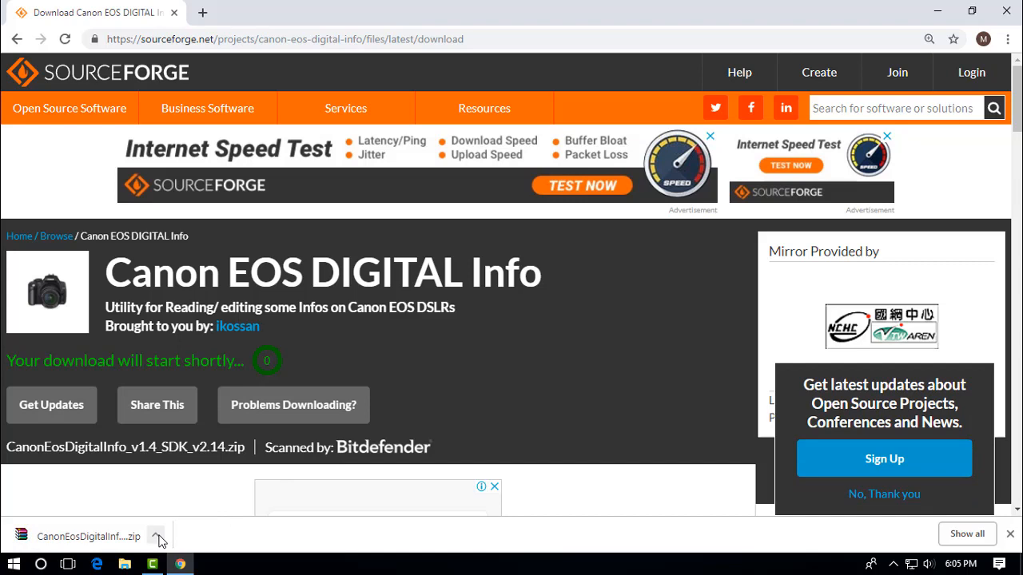
{"action": "left_click", "coordinate": [156, 536]}
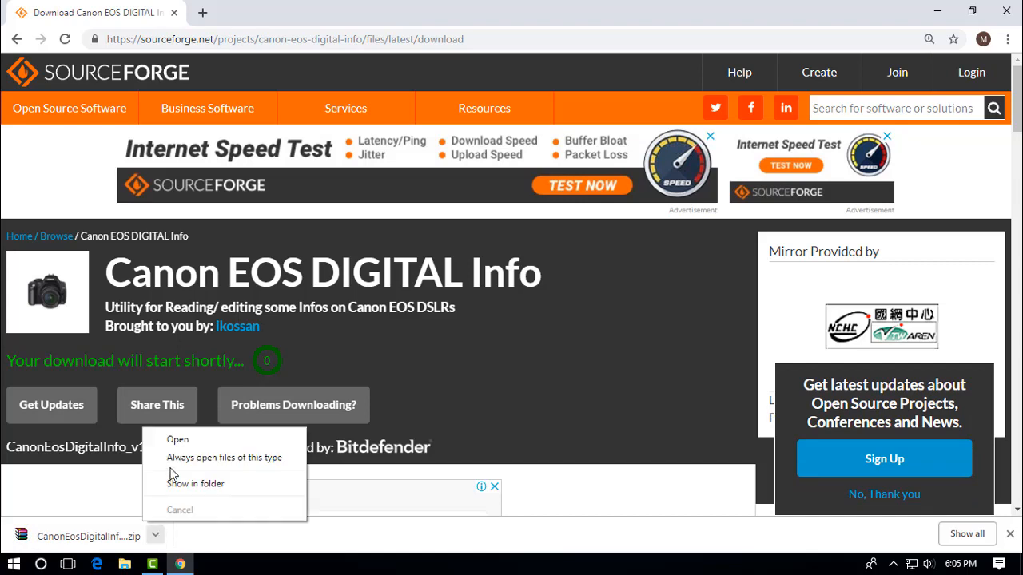
{"action": "left_click", "coordinate": [176, 440]}
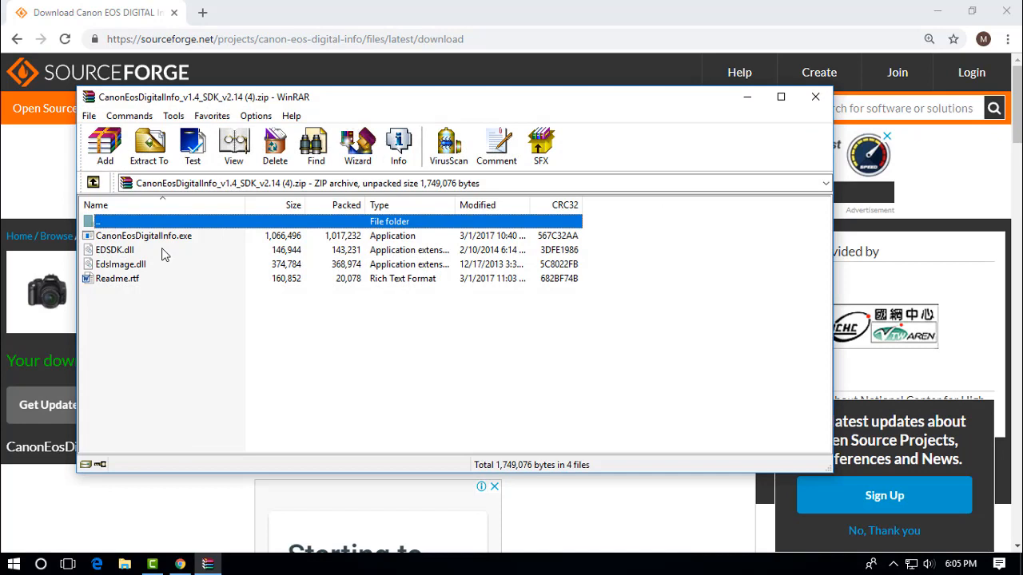
{"action": "left_click", "coordinate": [144, 235]}
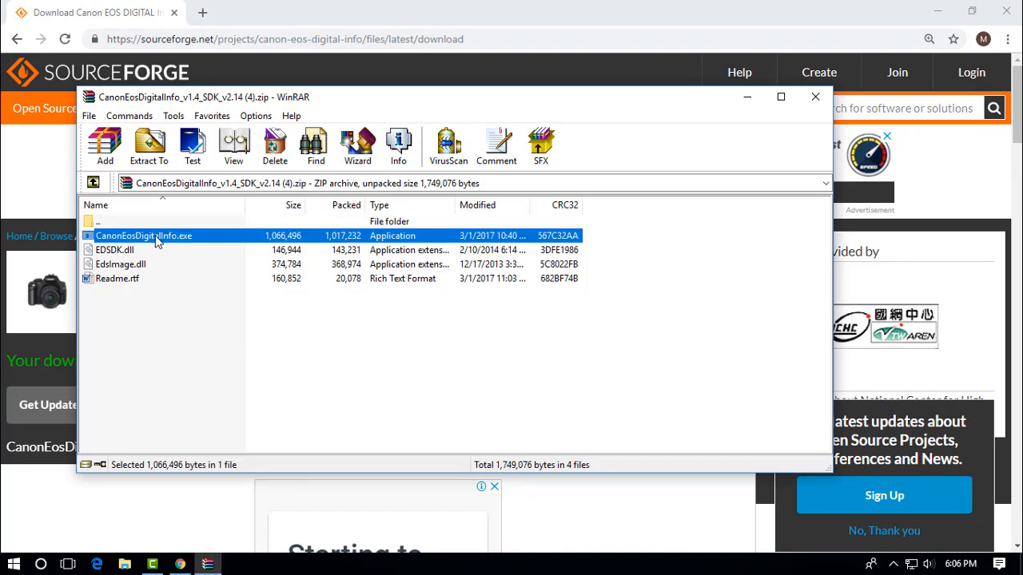
{"action": "double_click", "coordinate": [144, 235]}
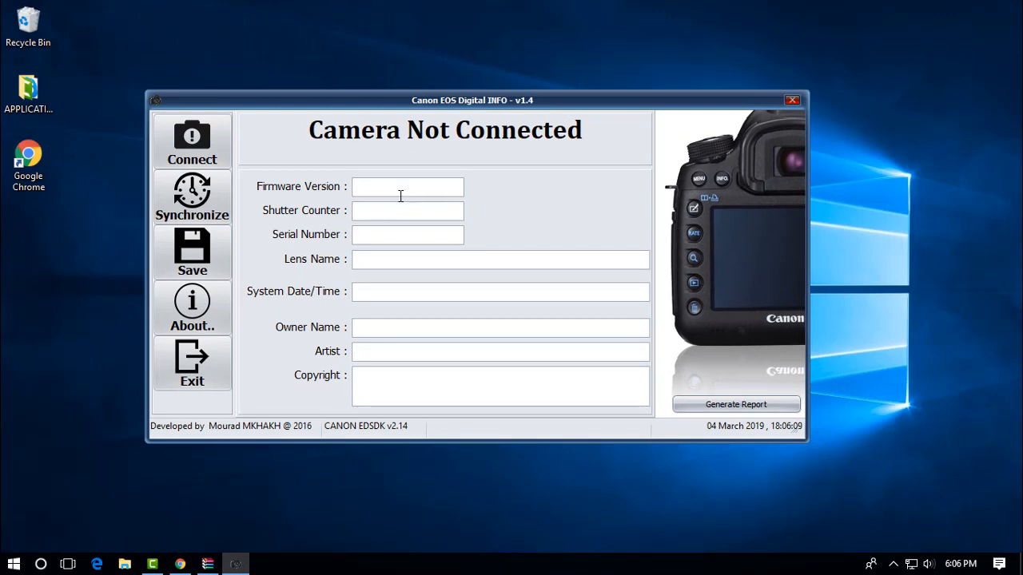
{"action": "mouse_move", "coordinate": [318, 219]}
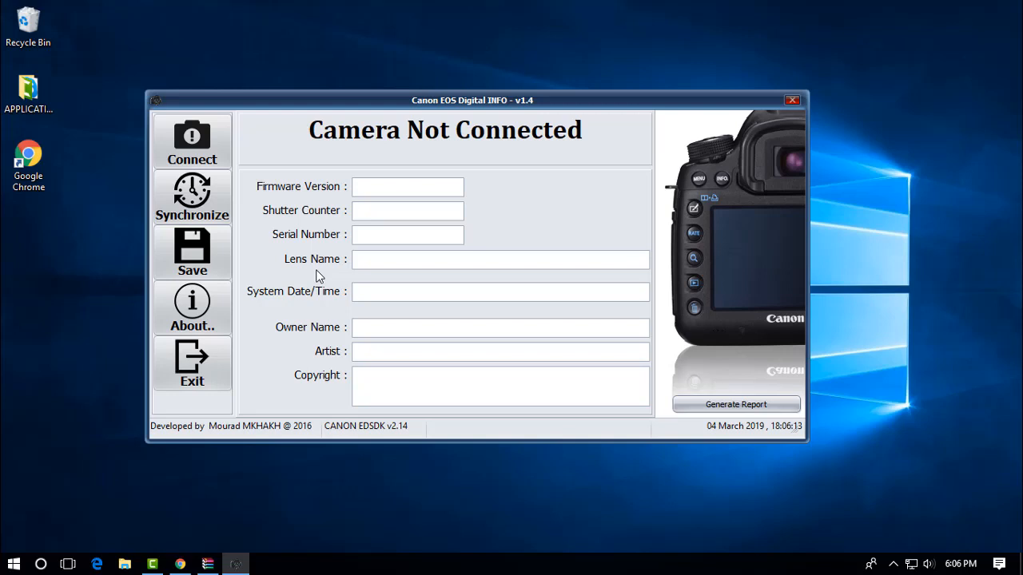
{"action": "mouse_move", "coordinate": [317, 254]}
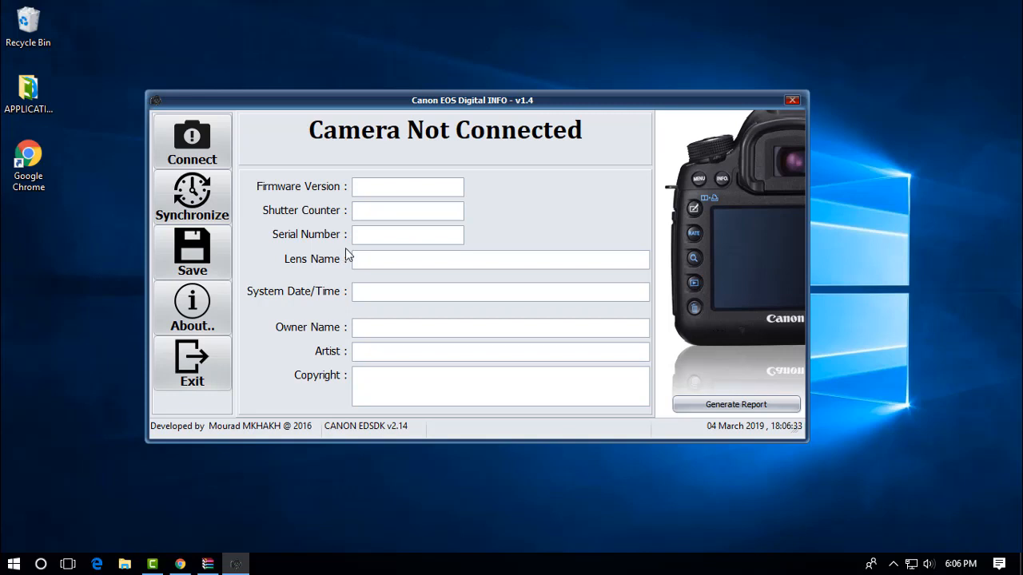
{"action": "mouse_move", "coordinate": [645, 353]}
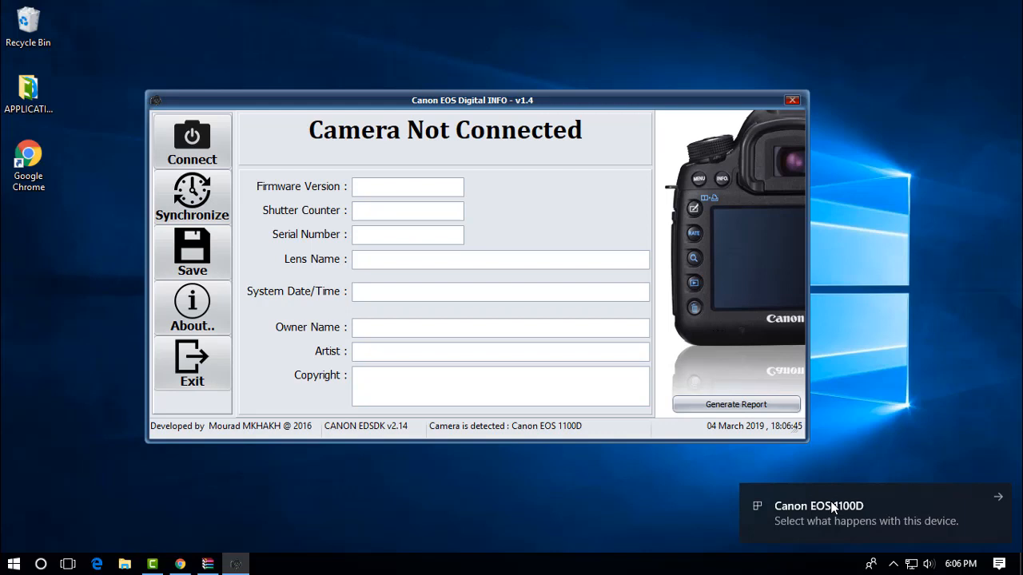
{"action": "mouse_move", "coordinate": [861, 414]}
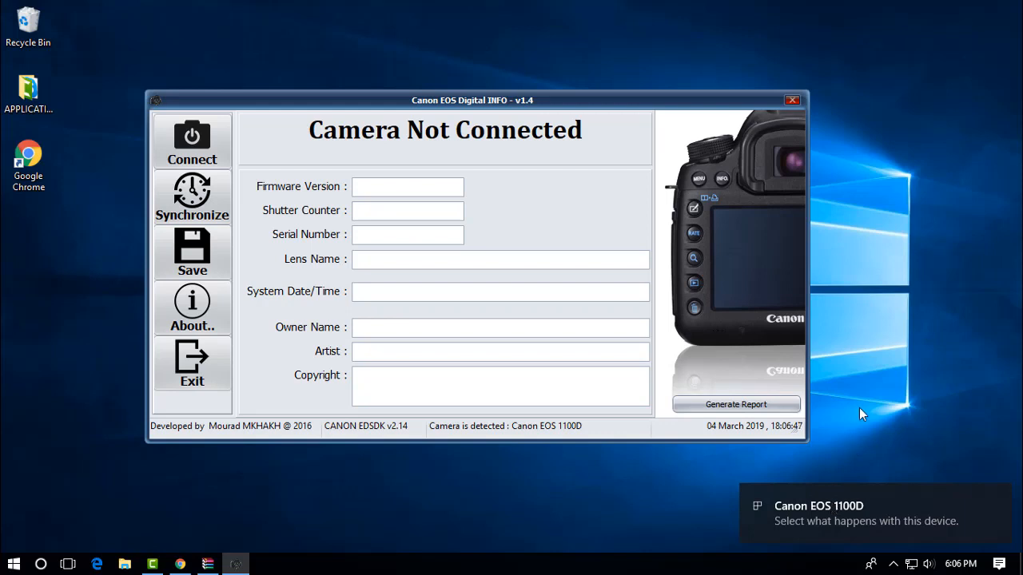
{"action": "mouse_move", "coordinate": [209, 148]}
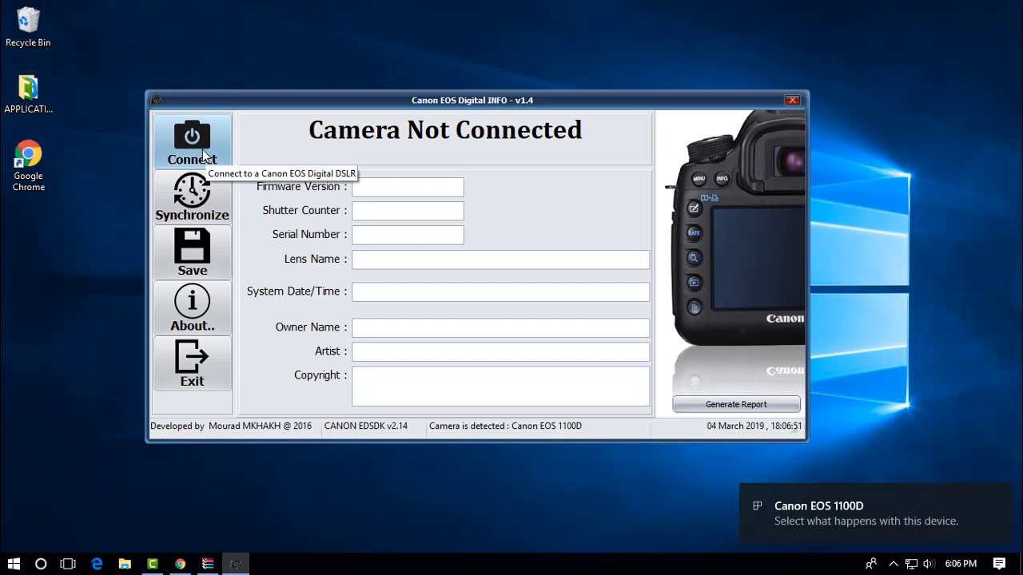
Connect to the EOS 1100D, showing firmware 1.0.6, shutter count 9485 and battery level
{"action": "left_click", "coordinate": [191, 140]}
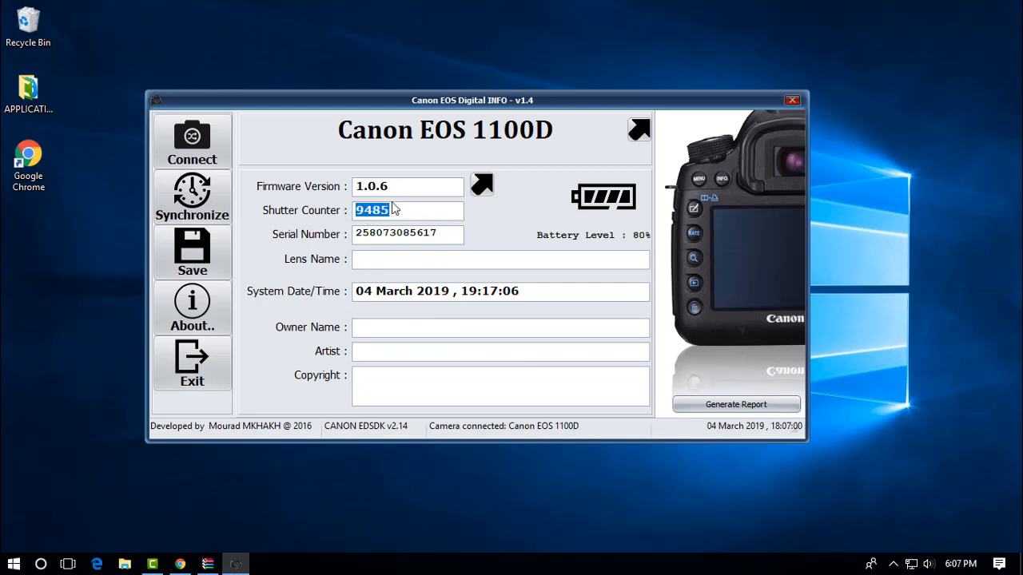
{"action": "mouse_move", "coordinate": [268, 502]}
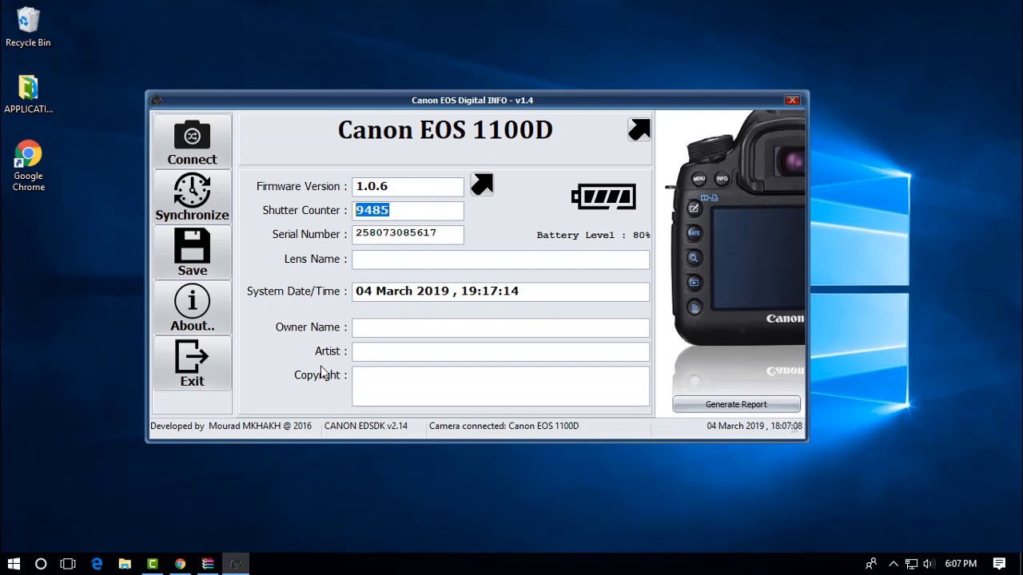
Switch back to the archive in WinRAR and open Readme.rtf
{"action": "left_click", "coordinate": [207, 565]}
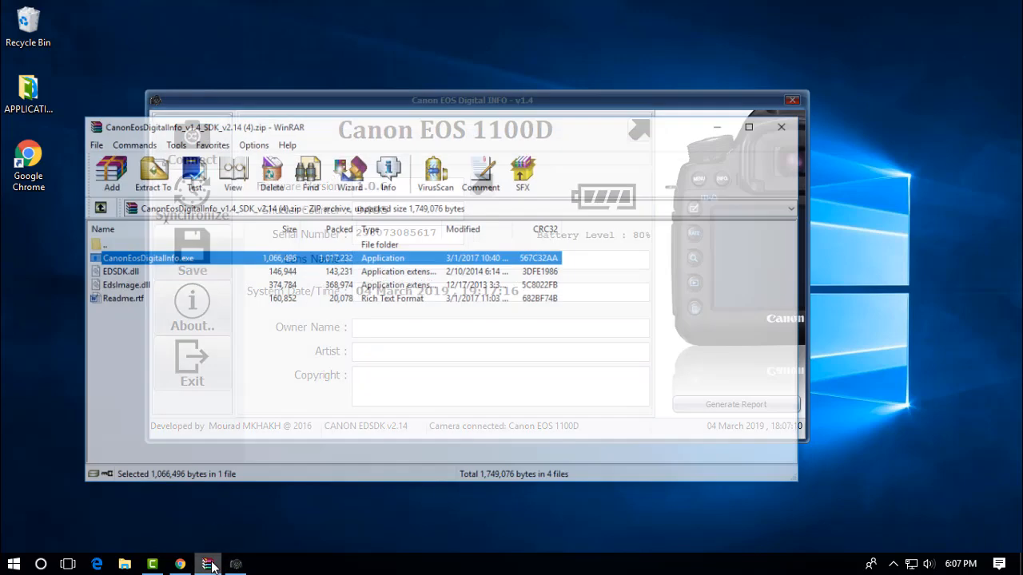
{"action": "double_click", "coordinate": [116, 278]}
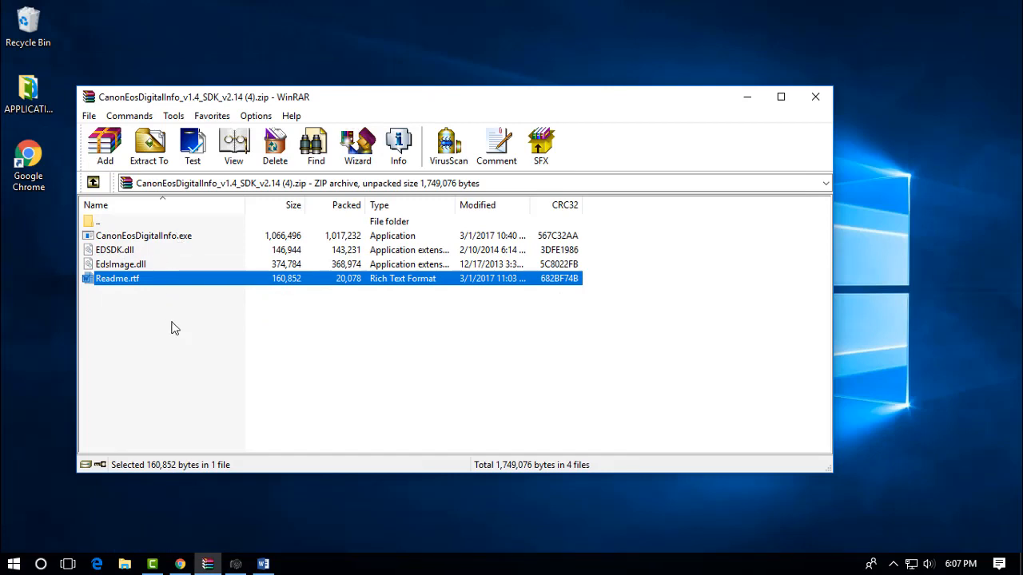
{"action": "mouse_move", "coordinate": [159, 302]}
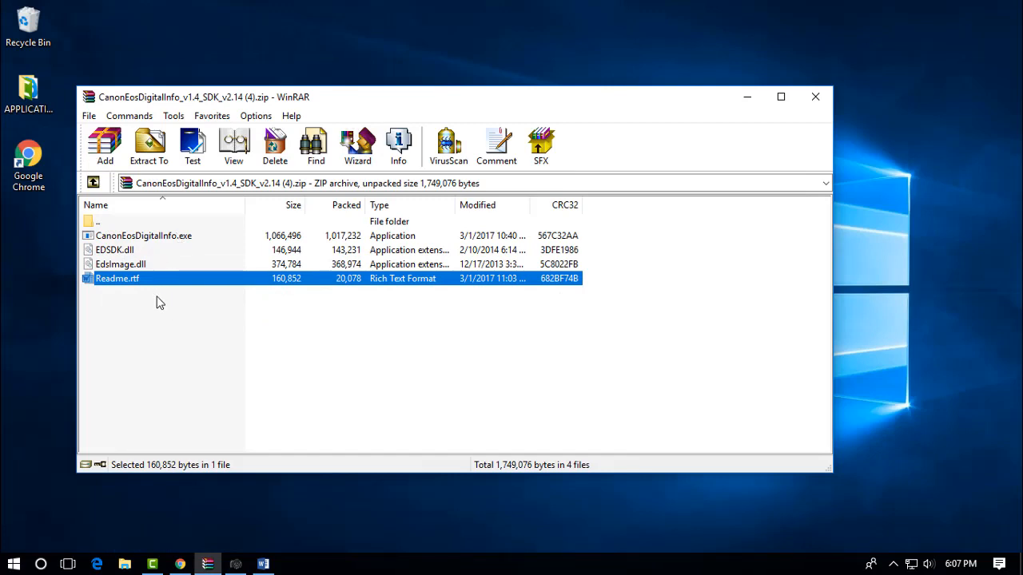
{"action": "mouse_move", "coordinate": [126, 281]}
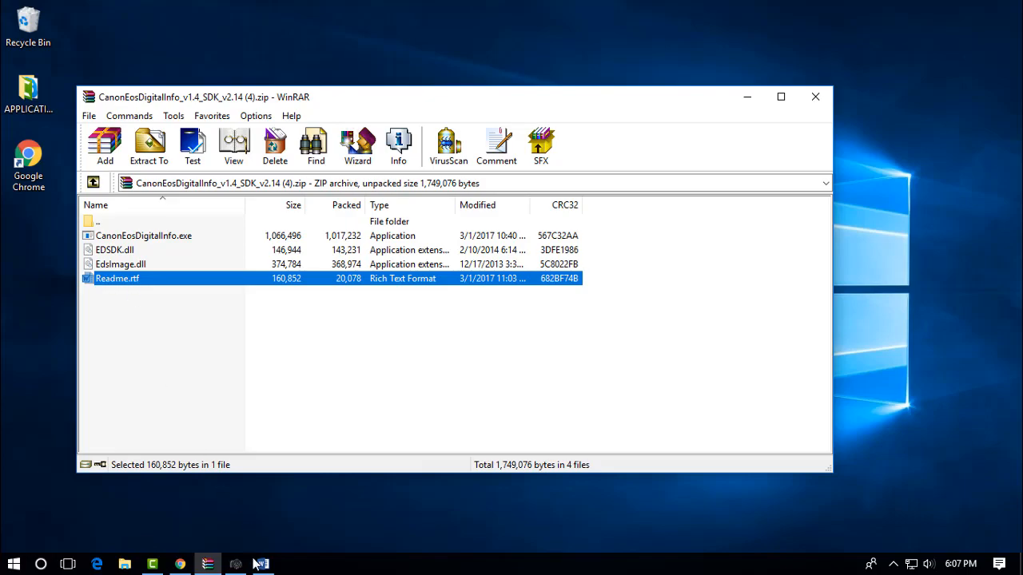
Zoom into the Word readme and scroll to the Supported Cameras list with SDK 3.5 models
{"action": "double_click", "coordinate": [117, 278]}
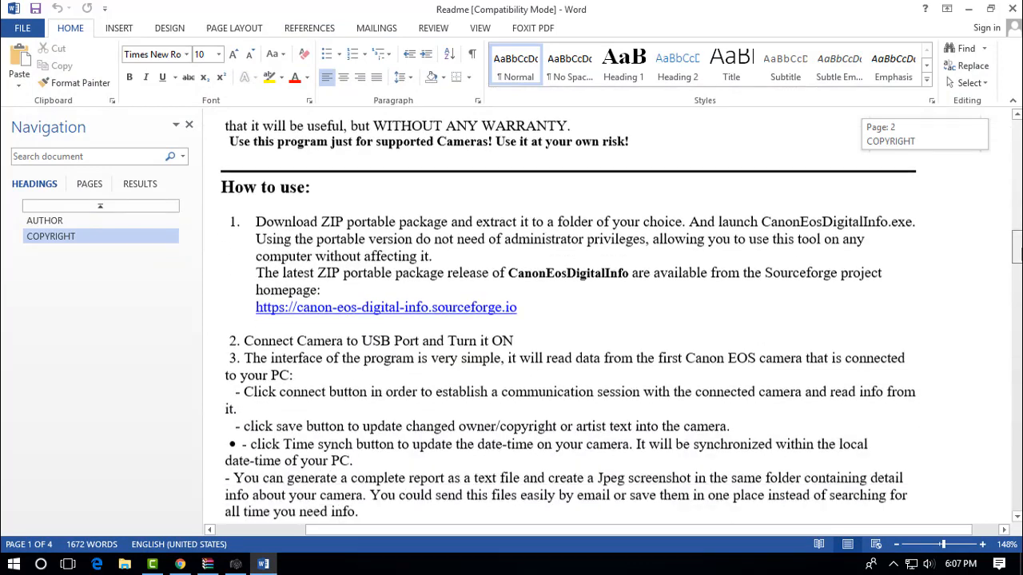
{"action": "scroll", "scroll_direction": "down", "scroll_amount": 3}
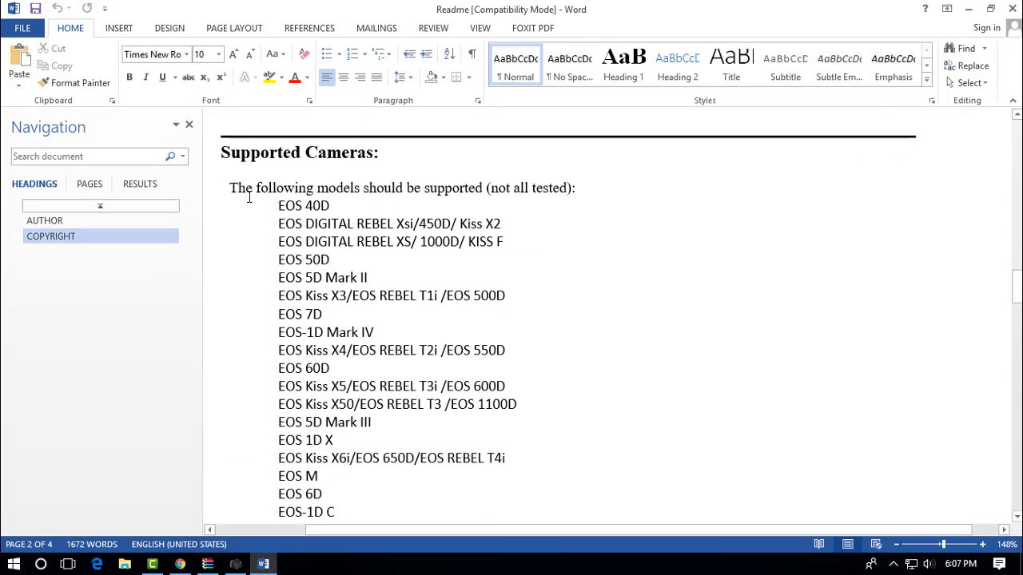
{"action": "mouse_move", "coordinate": [352, 196]}
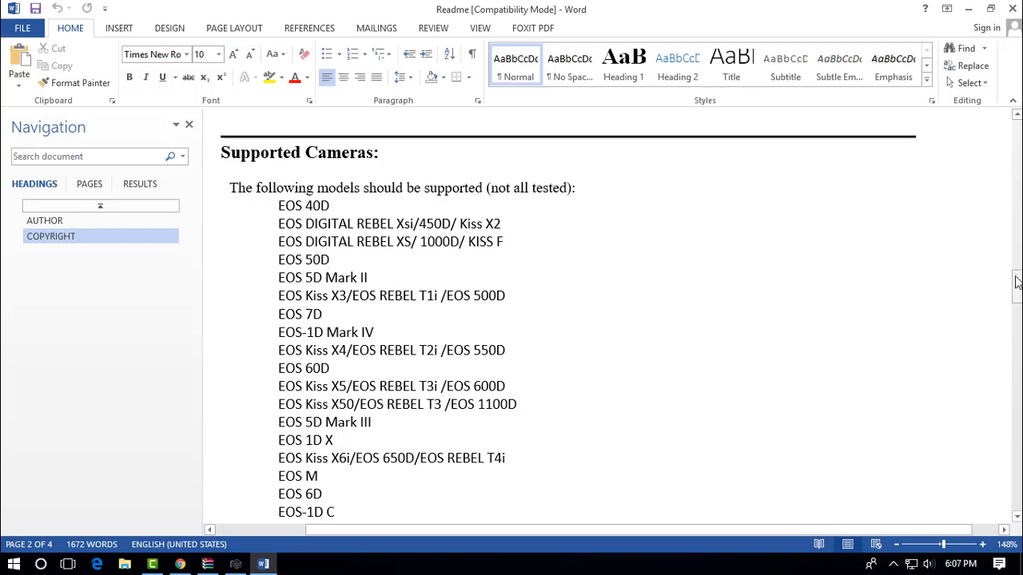
{"action": "left_click", "coordinate": [958, 544]}
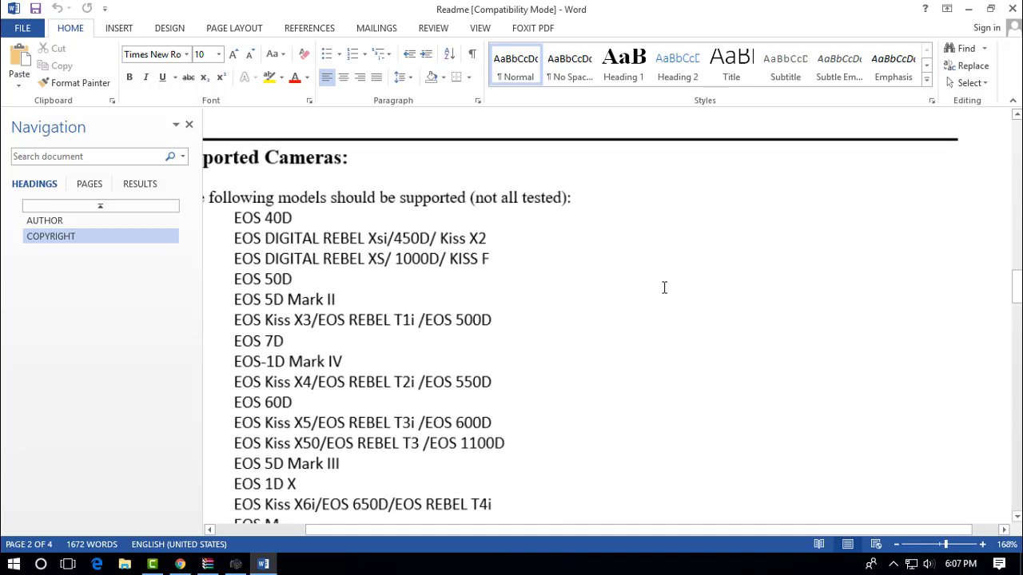
{"action": "scroll", "scroll_direction": "left", "scroll_amount": 3}
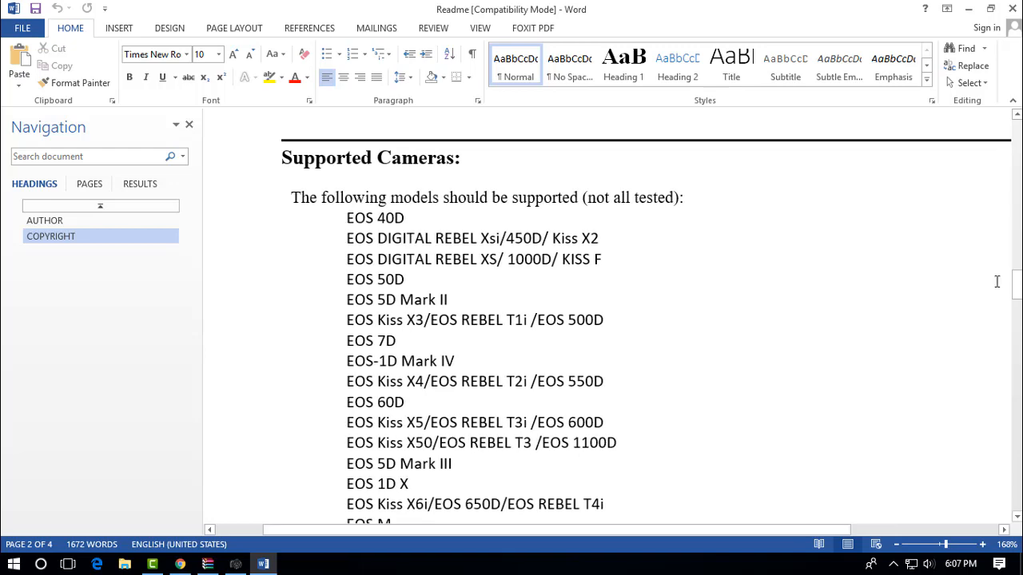
{"action": "scroll", "scroll_direction": "down", "scroll_amount": 3}
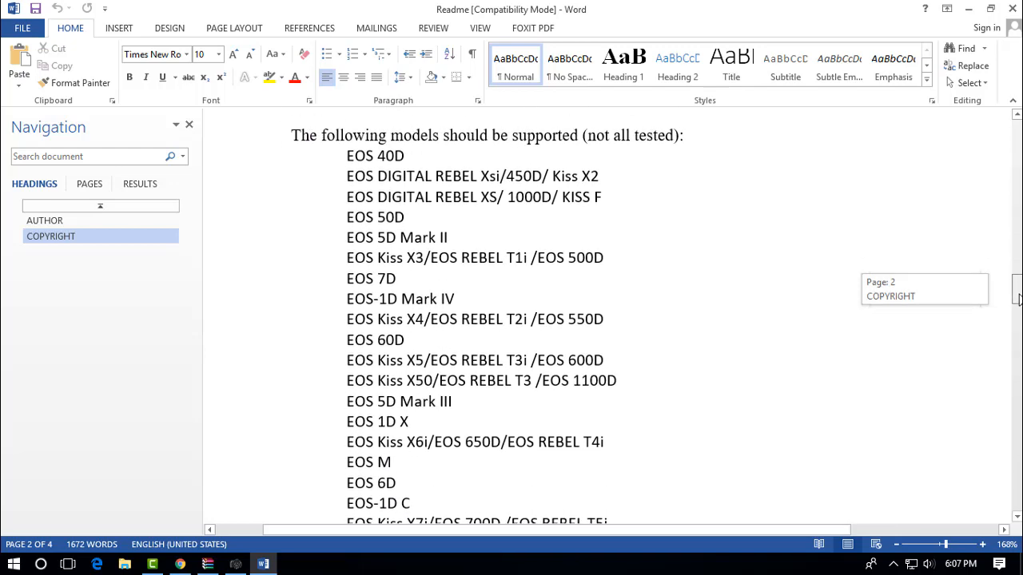
{"action": "scroll", "scroll_direction": "down", "scroll_amount": 3}
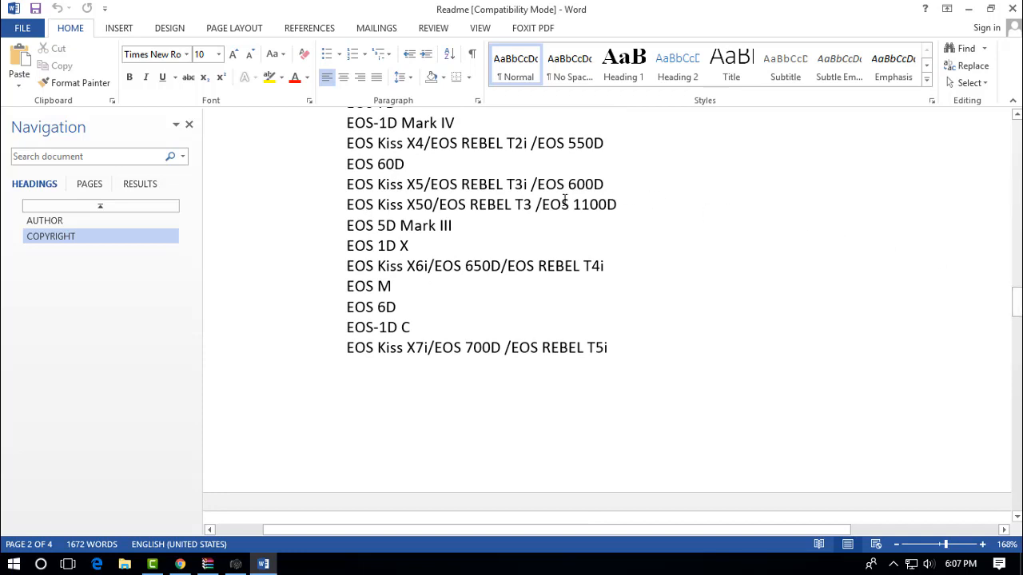
{"action": "left_click", "coordinate": [616, 204]}
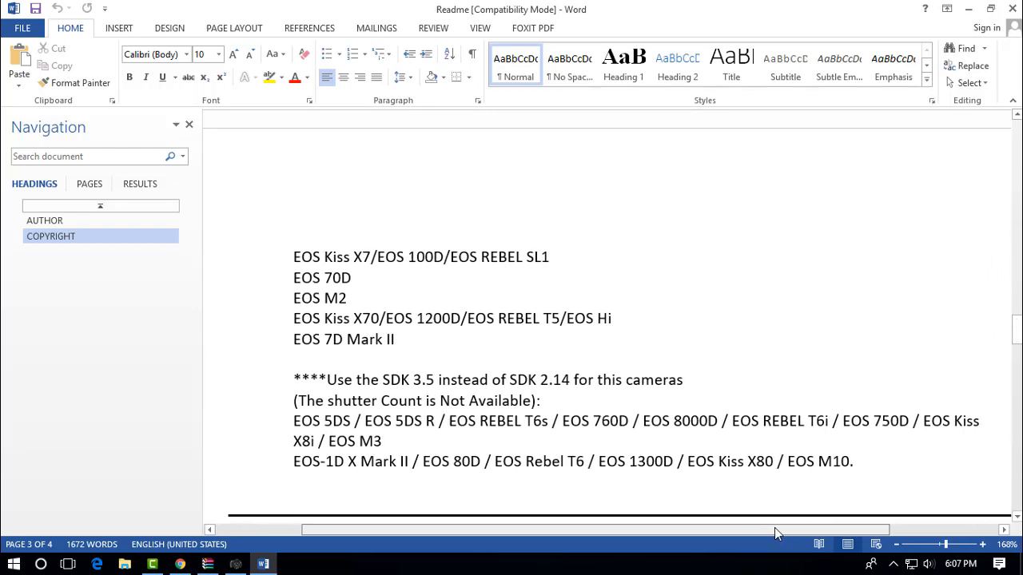
{"action": "mouse_move", "coordinate": [754, 260]}
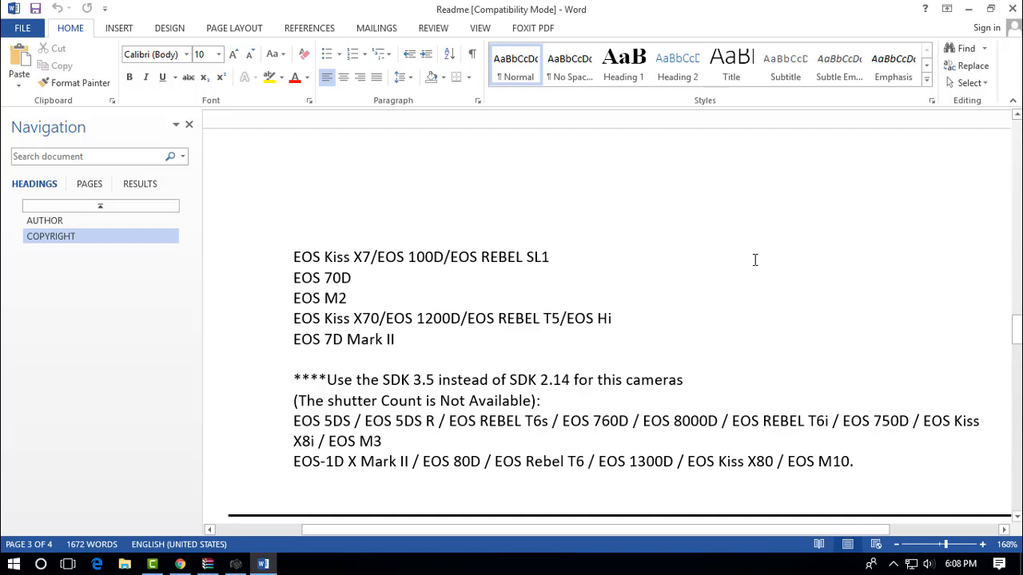